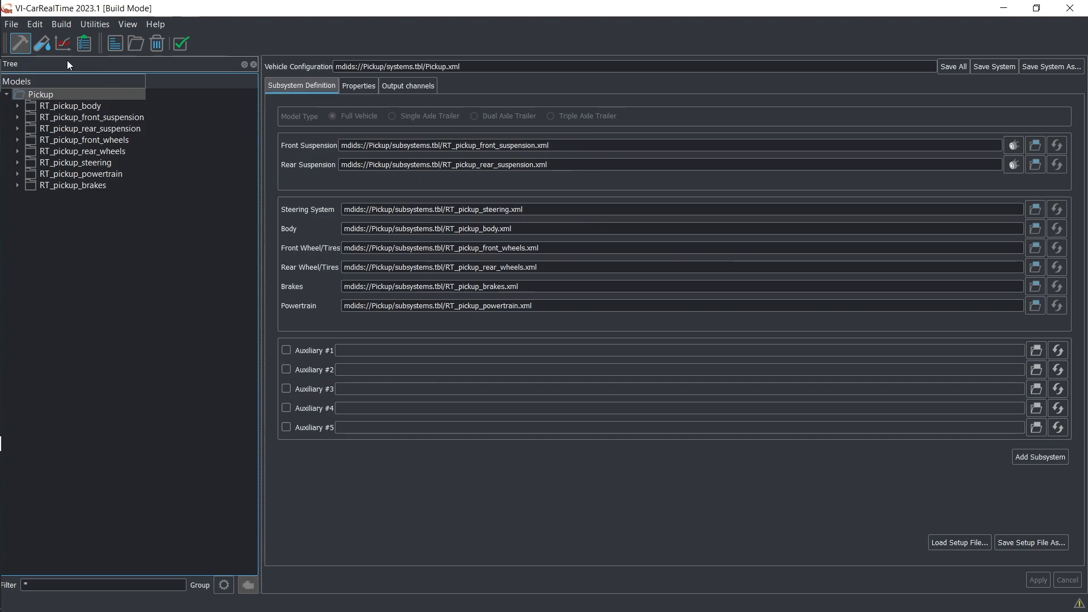
Switch to Test Mode to display the Pickup_ramp RampSteer event for the Pickup model
left_click(40, 43)
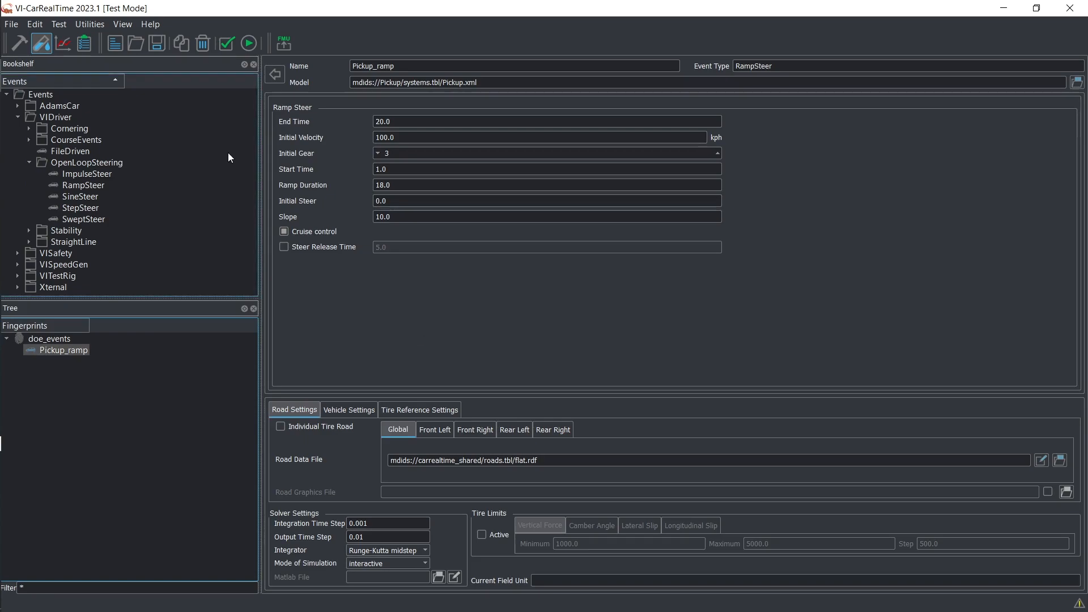
mouse_move(83, 43)
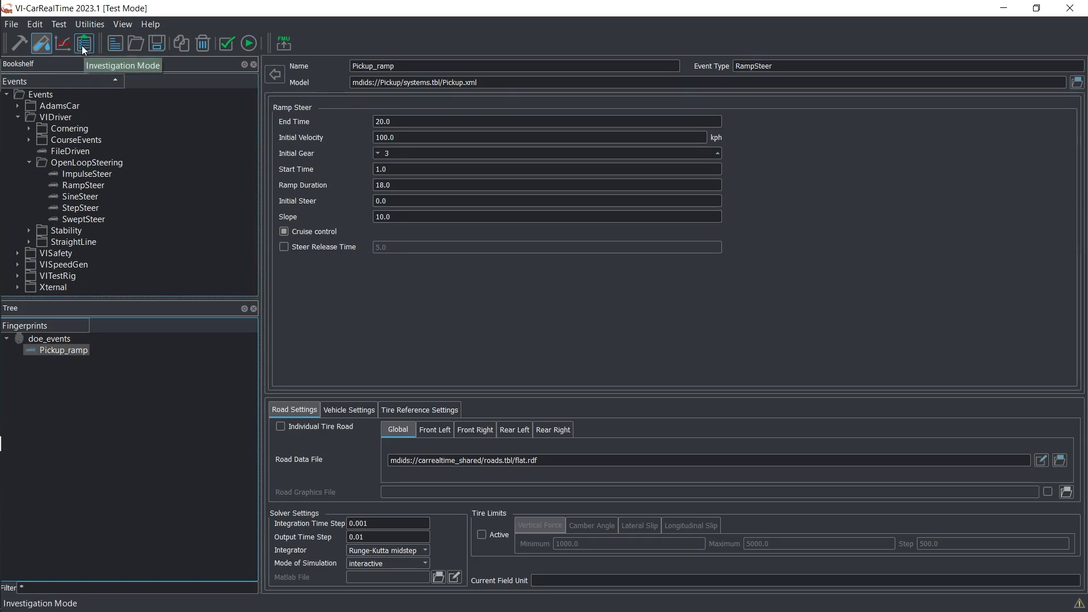
Switch to Investigation Mode and start investigation_1 from the Pickup_ramp event
left_click(83, 43)
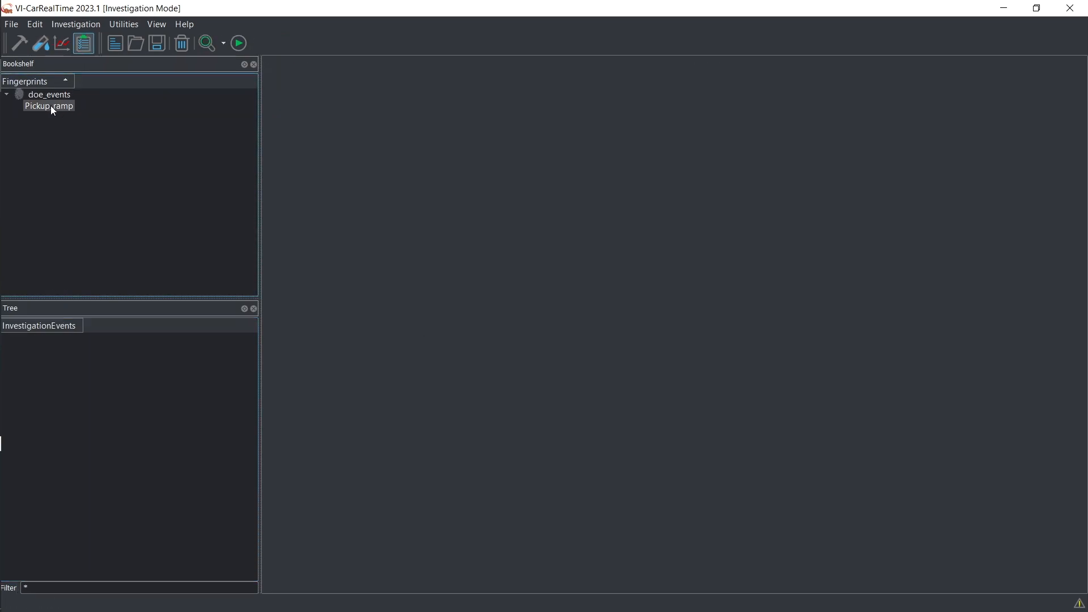
right_click(48, 105)
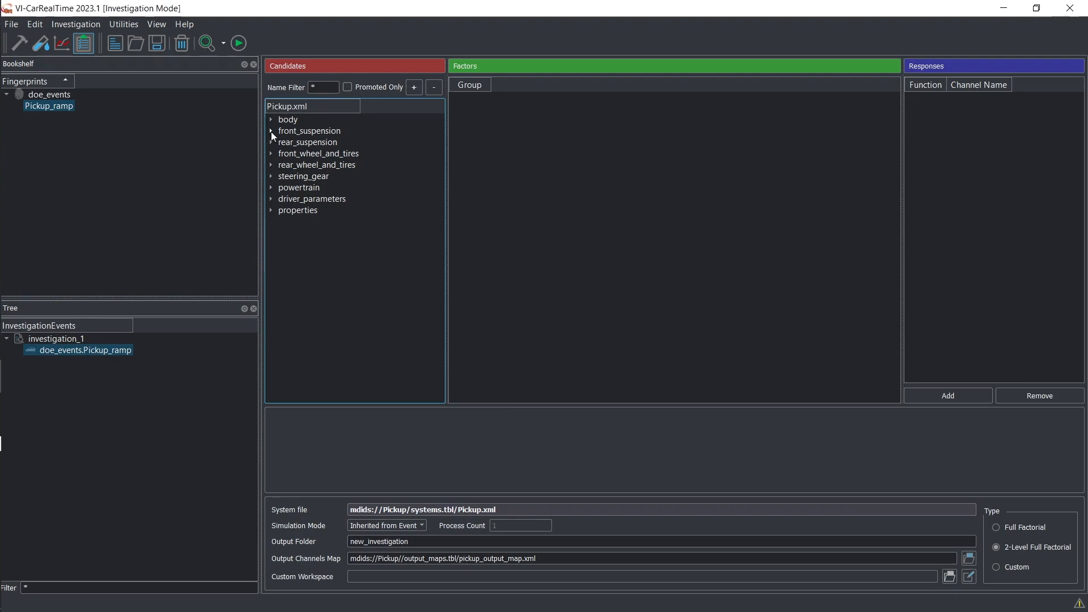
Promote the front anti-roll scale factor candidate to a factor and add a first response
left_click(271, 130)
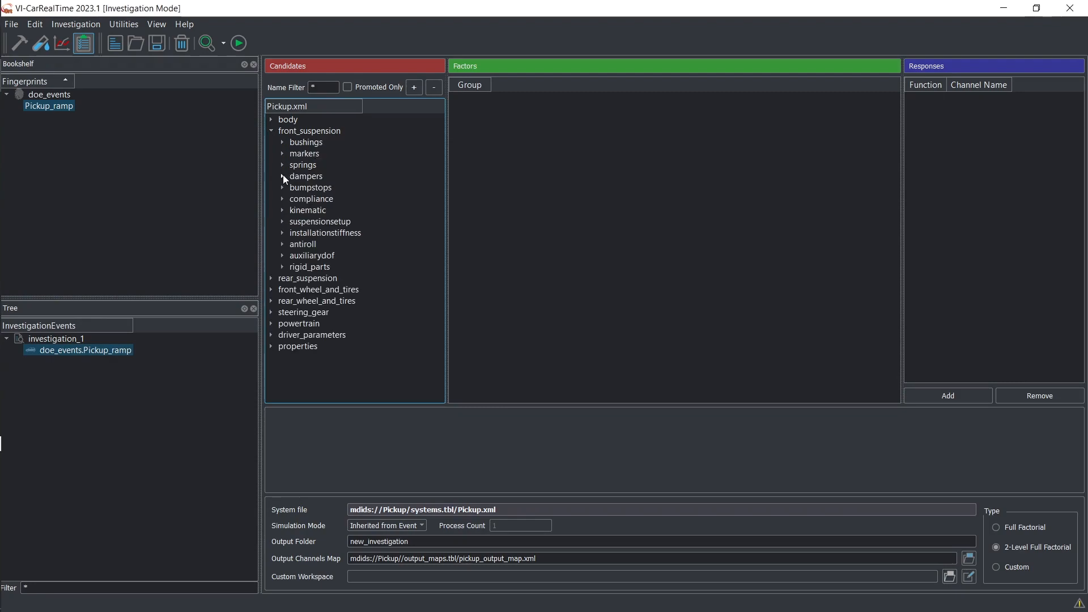
left_click(282, 245)
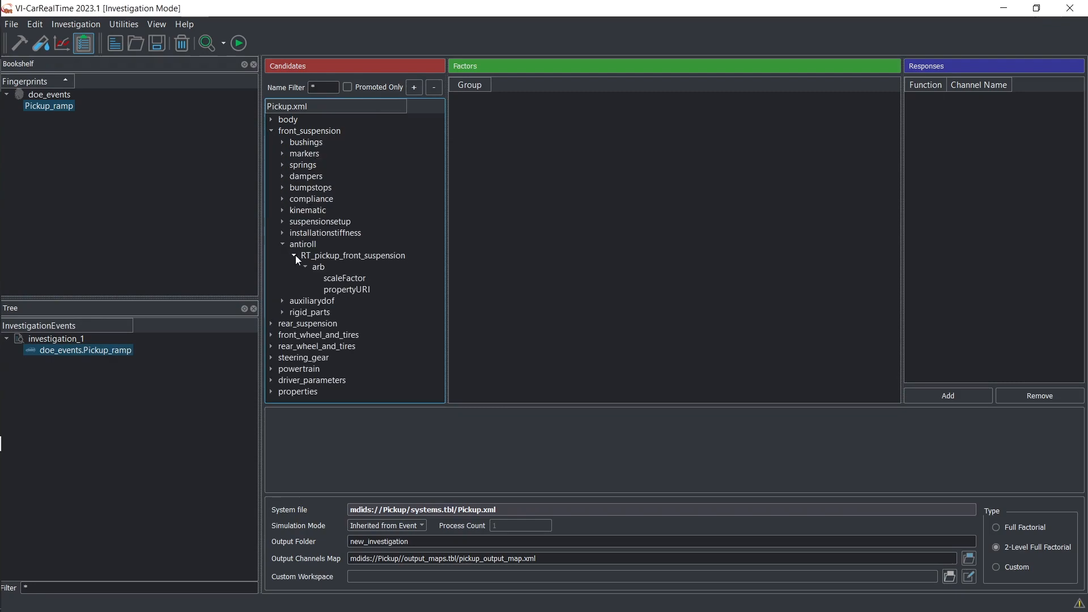
left_click(345, 279)
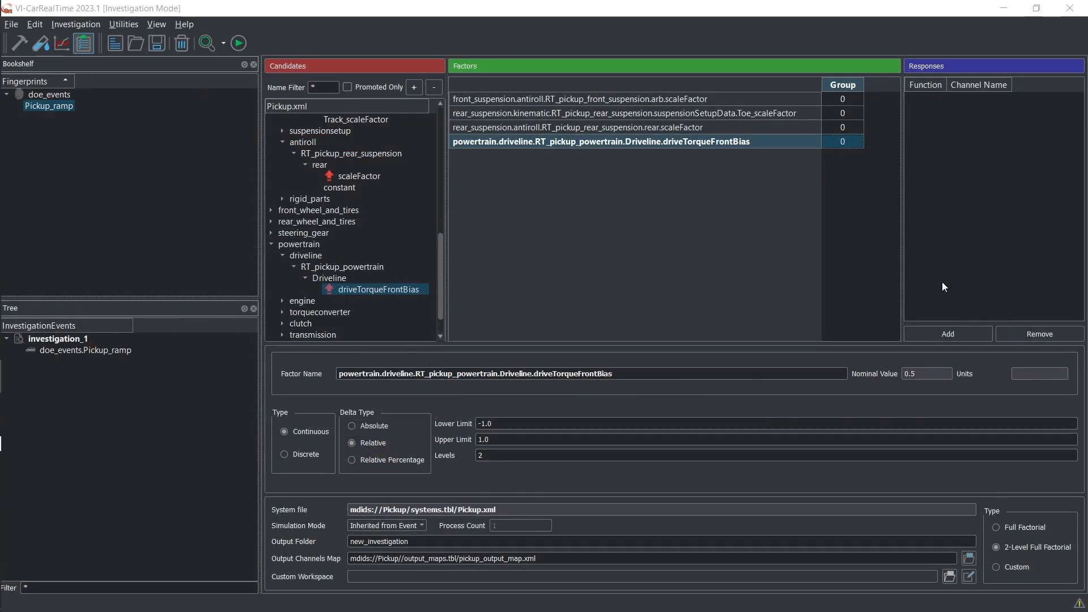
left_click(947, 333)
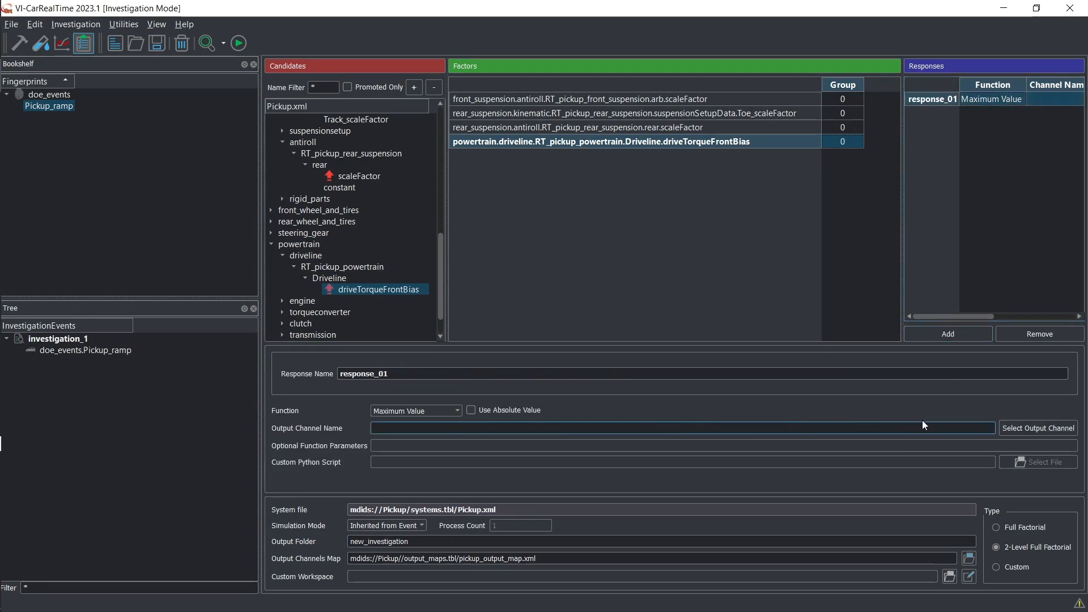
Make response_01 the absolute maximum of chassis_accelerations.lateral and add a second response
left_click(1038, 427)
type("acc")
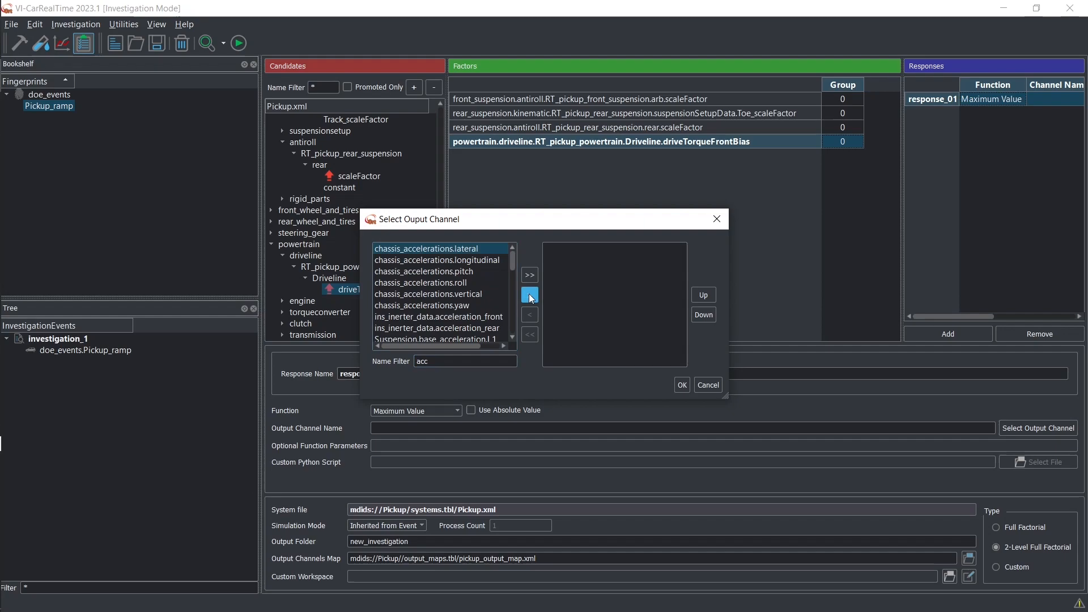
left_click(681, 385)
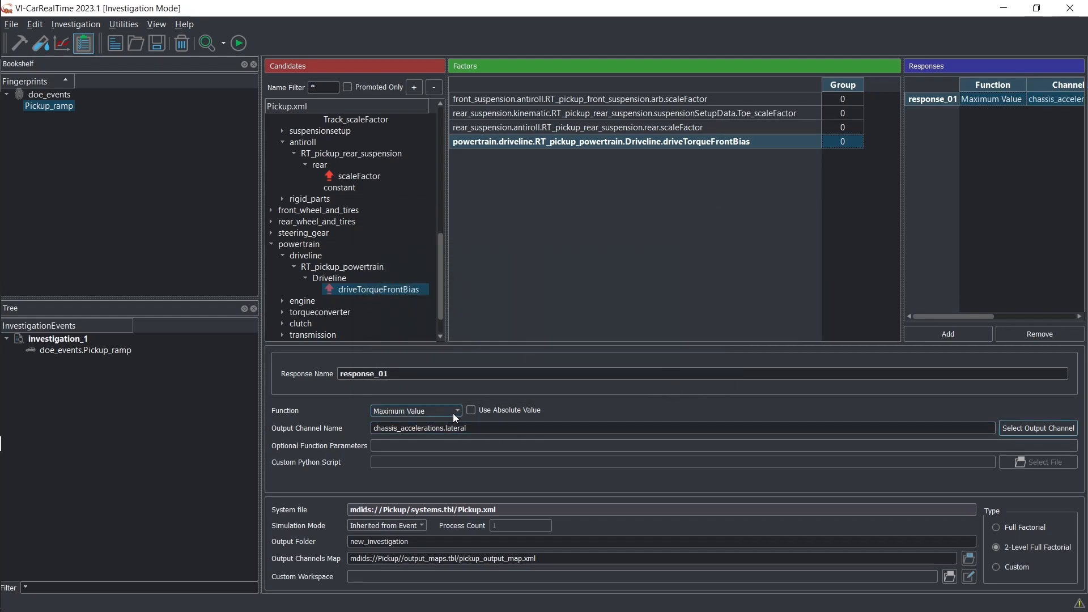
left_click(471, 411)
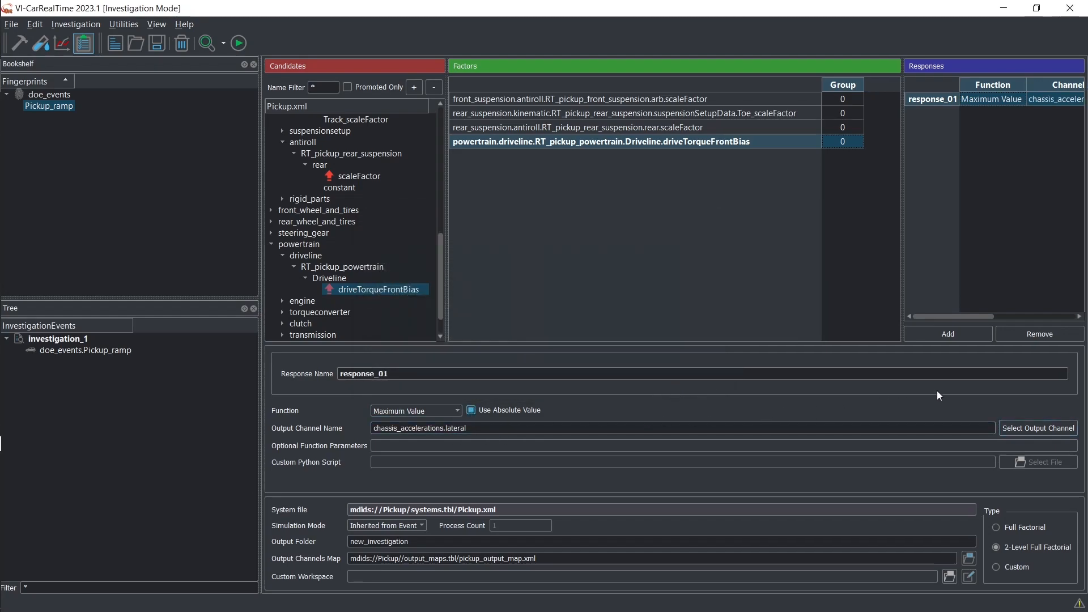
left_click(947, 333)
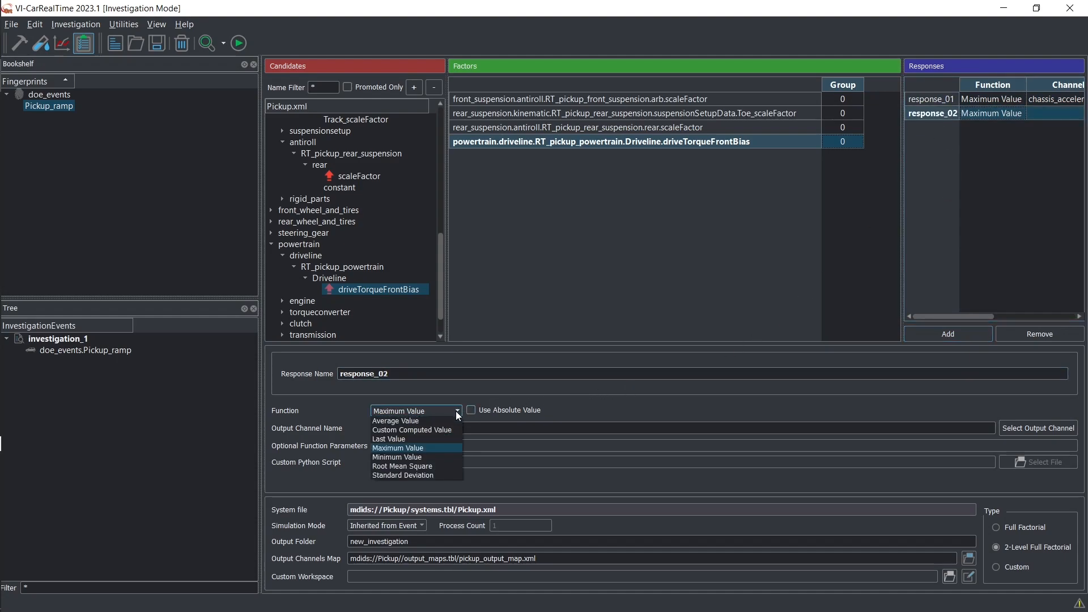
Make response_02 a Custom Computed Value using the mean understeer gradient Python script
left_click(413, 430)
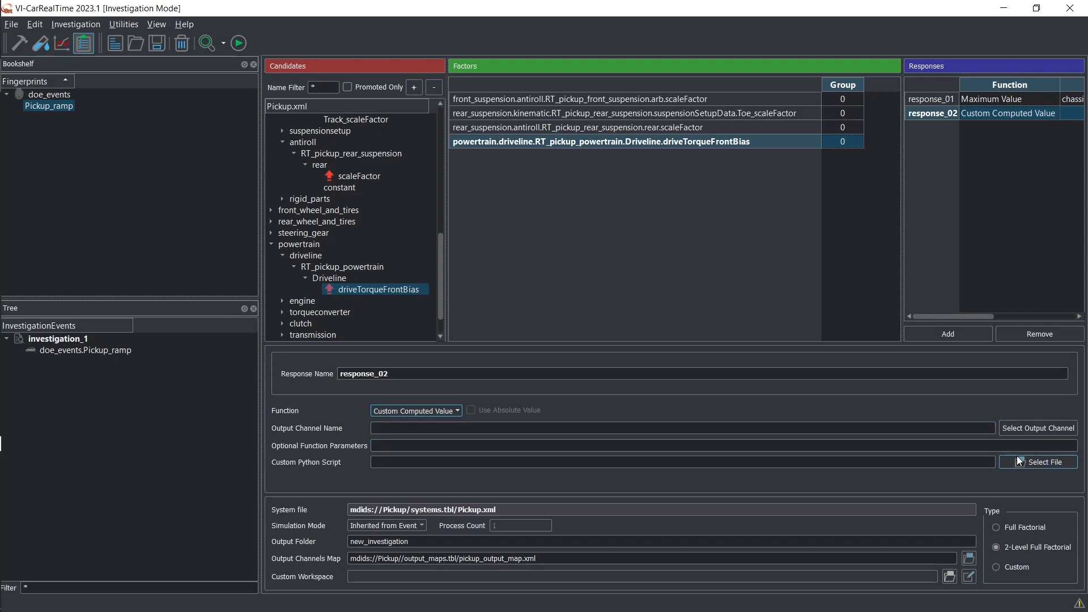
left_click(1038, 462)
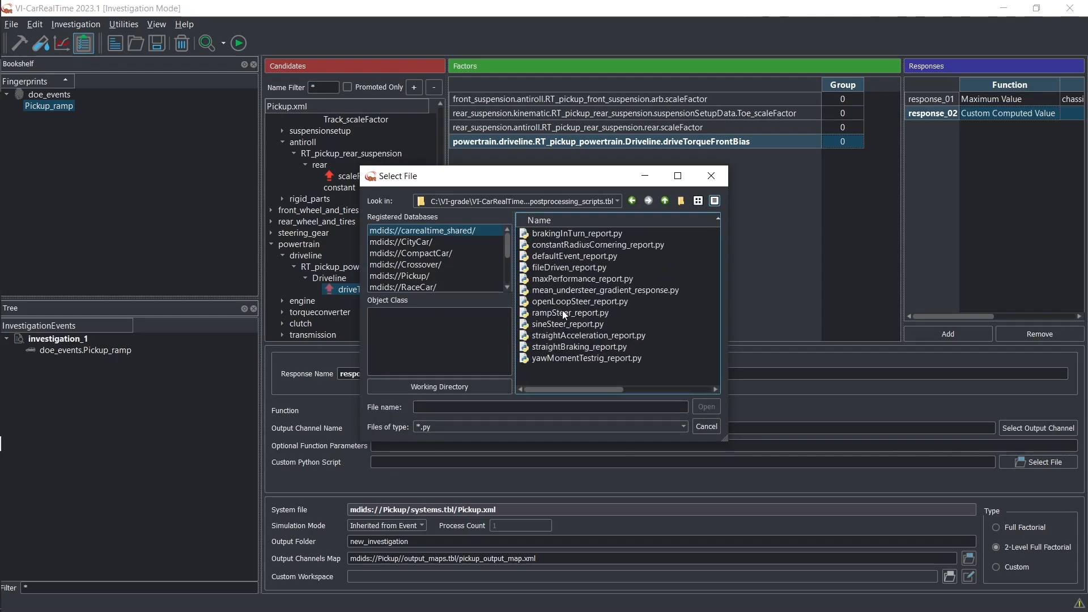
double_click(605, 290)
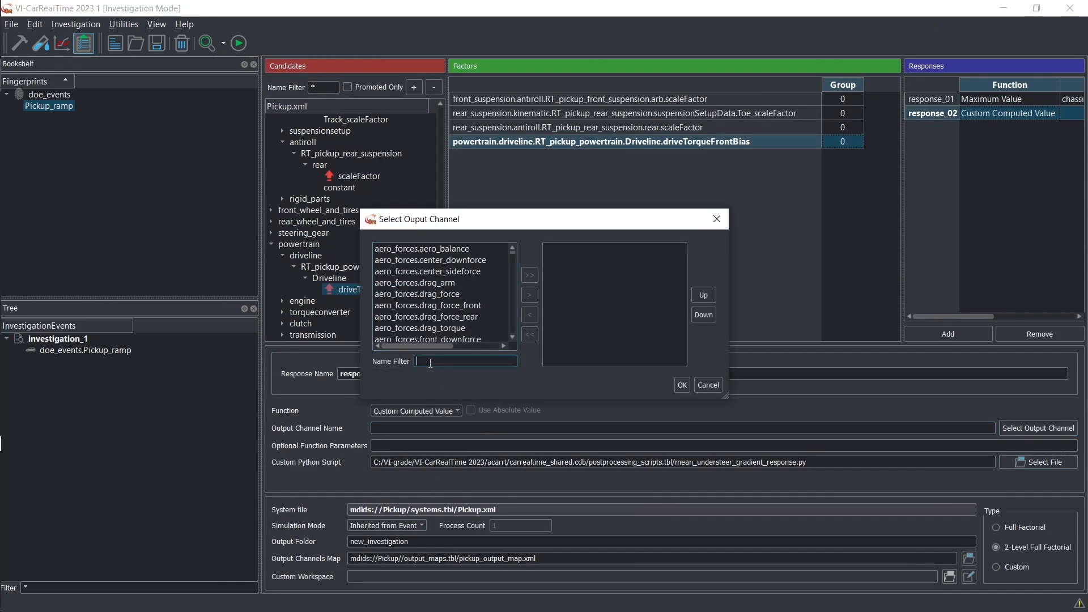
Select the acceleration output channels and enter custom parameters 0.1, 0.5
type("acc")
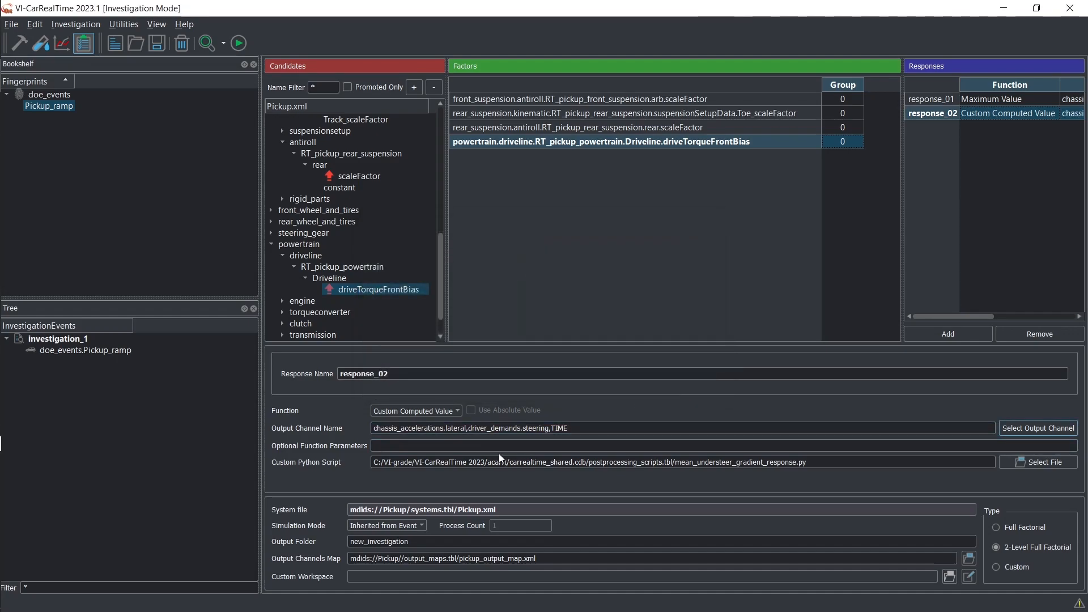
type("0.1,")
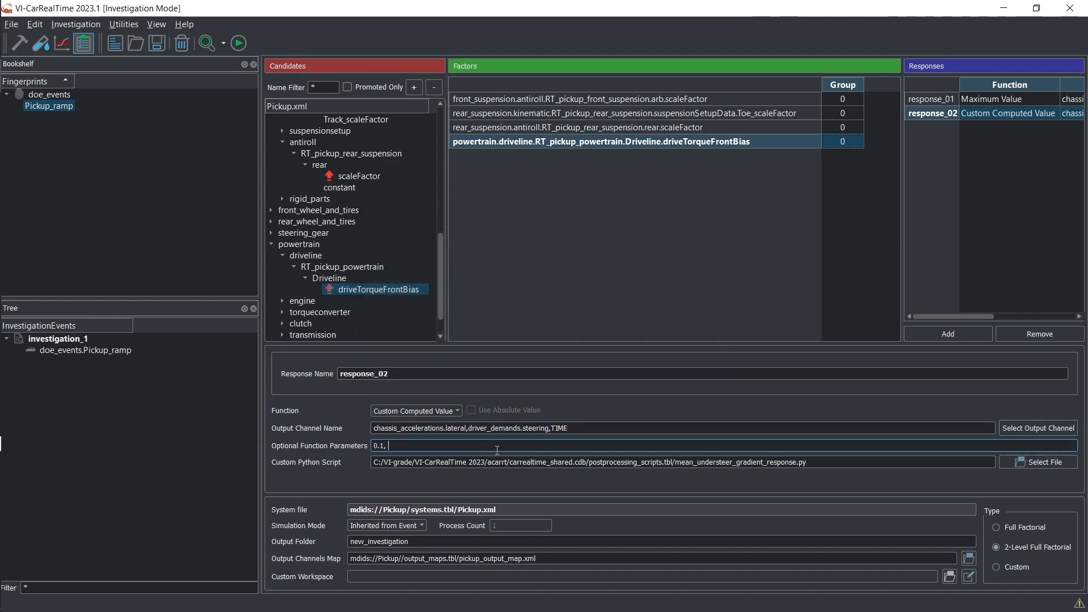
type("0.5")
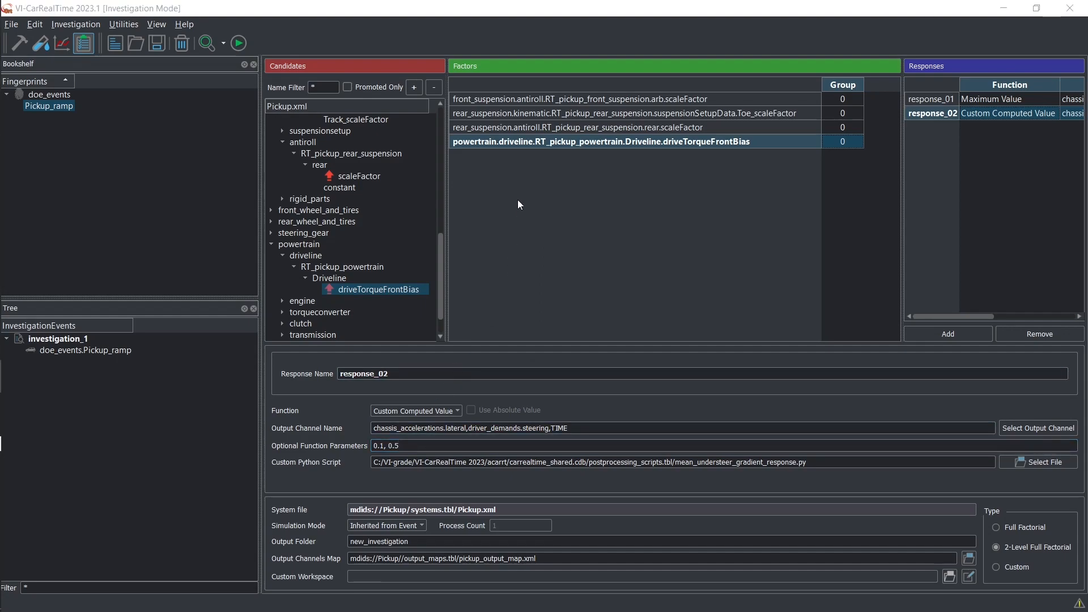
left_click(579, 98)
type("0.")
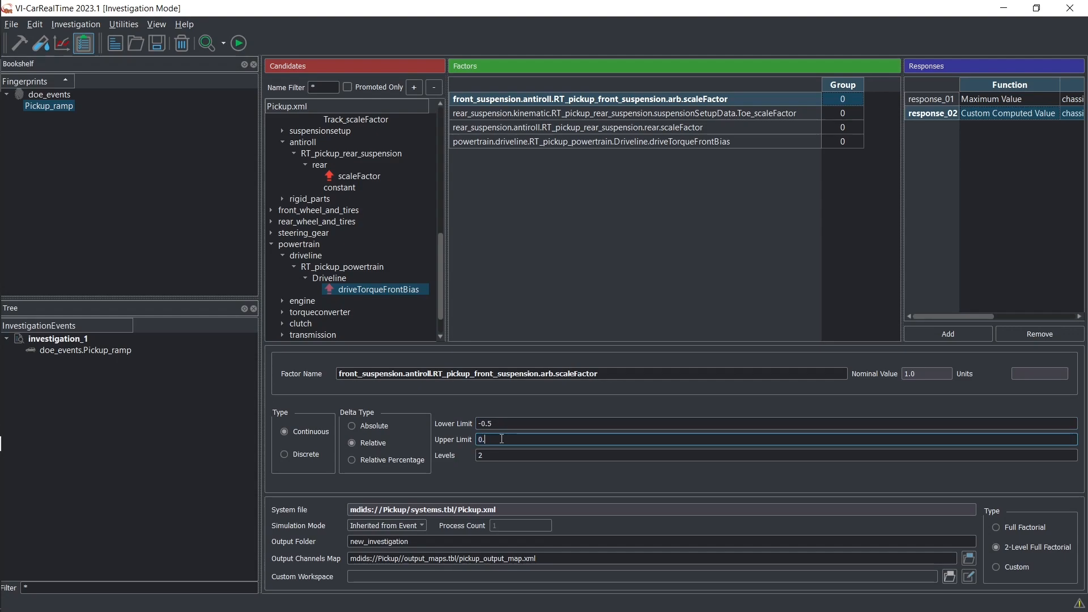
Give the driveTorqueFrontBias factor absolute limits with a 0.3 lower limit
left_click(598, 142)
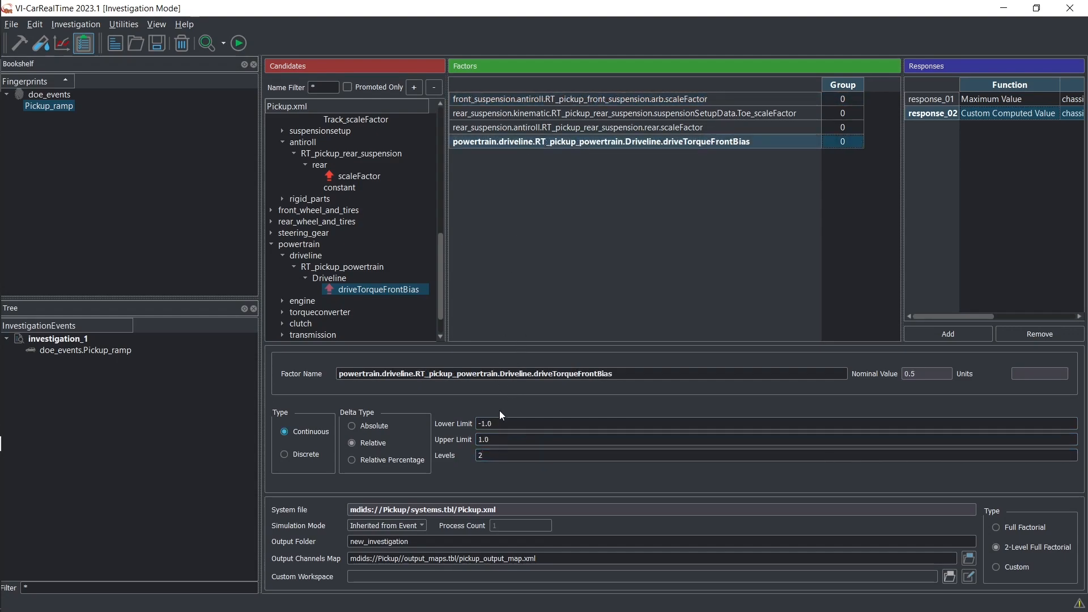
left_click(352, 426)
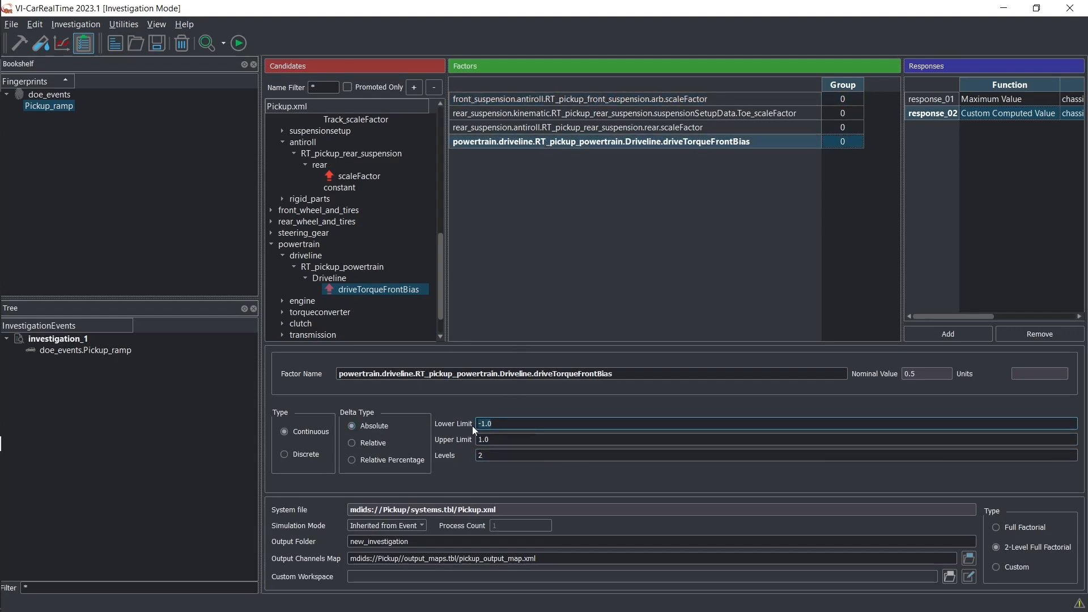
type("0.3")
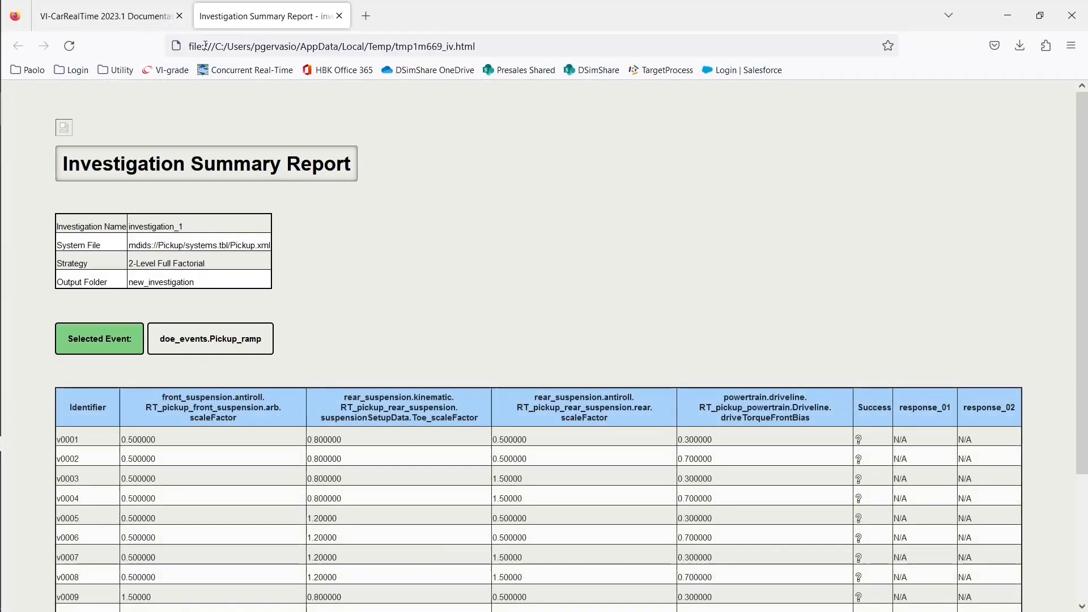
Scroll through the summary report's 2-level full factorial variant table
scroll("down", 3)
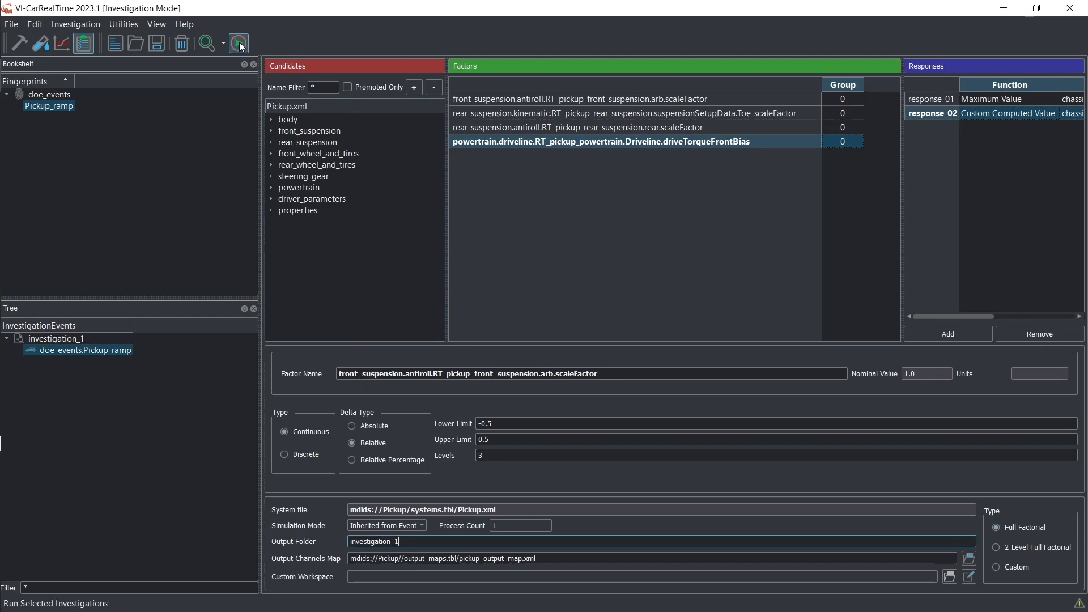
Run the selected full factorial investigation through all 81 variant combinations
left_click(238, 43)
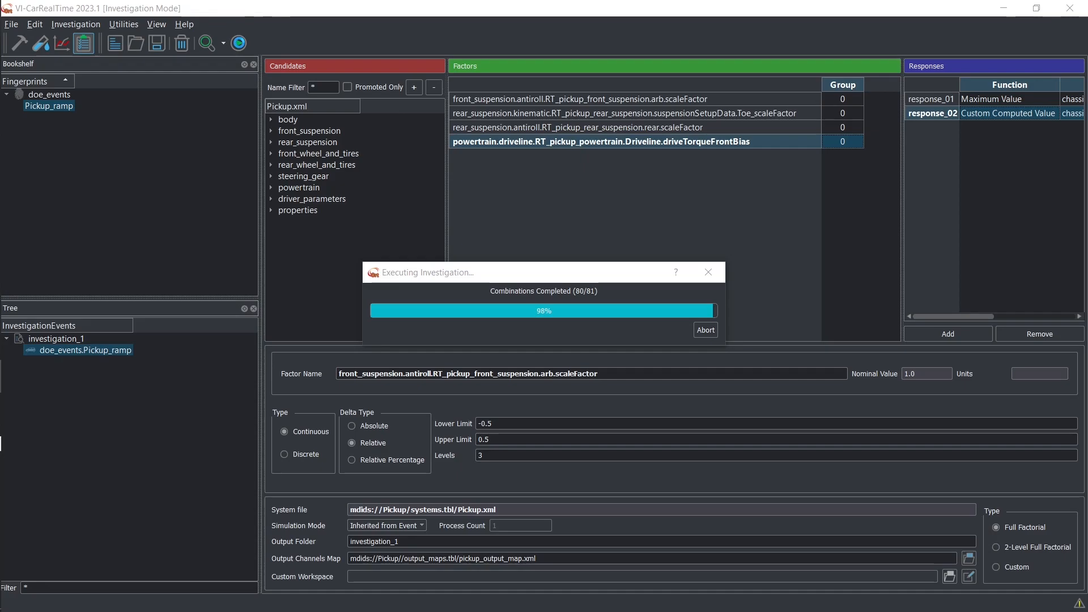
left_click(238, 43)
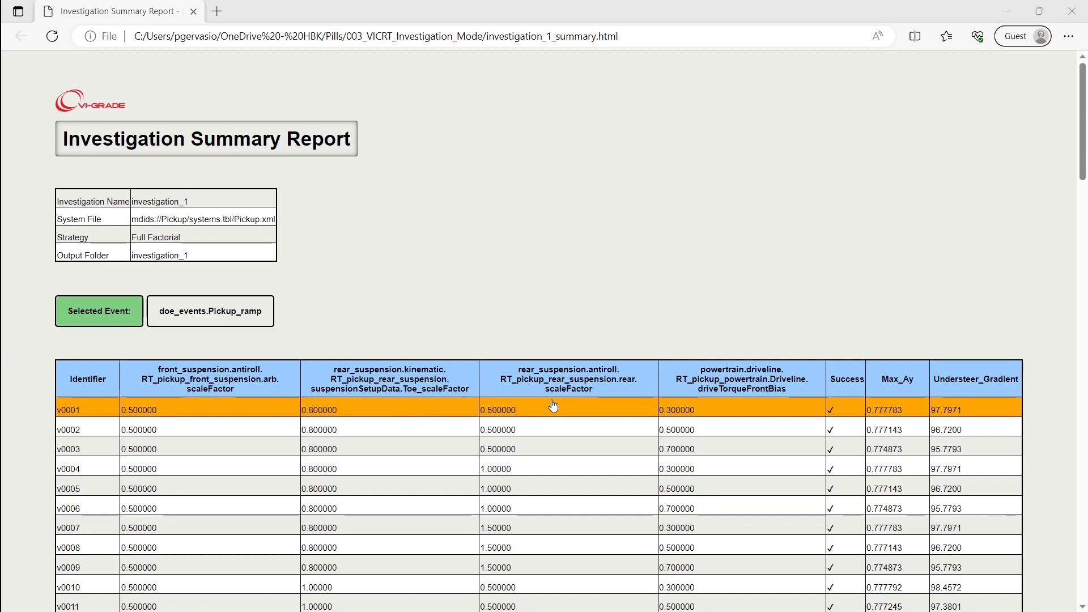
mouse_move(818, 406)
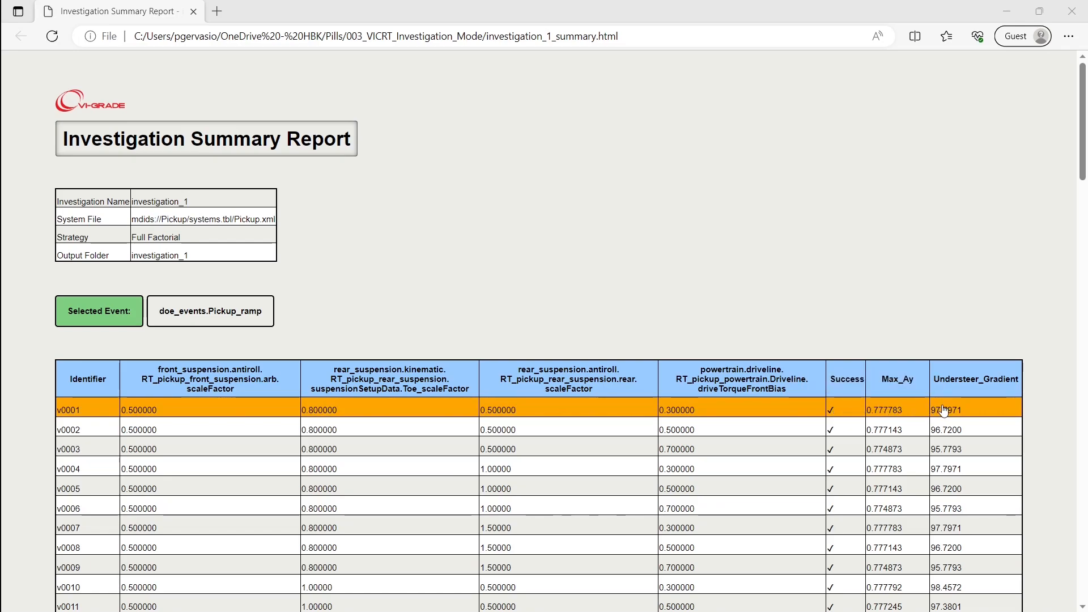
Scroll the investigation_1 report down to the parallel coordinates chart of Max_Ay and Understeer_Gradient
scroll("down", 3)
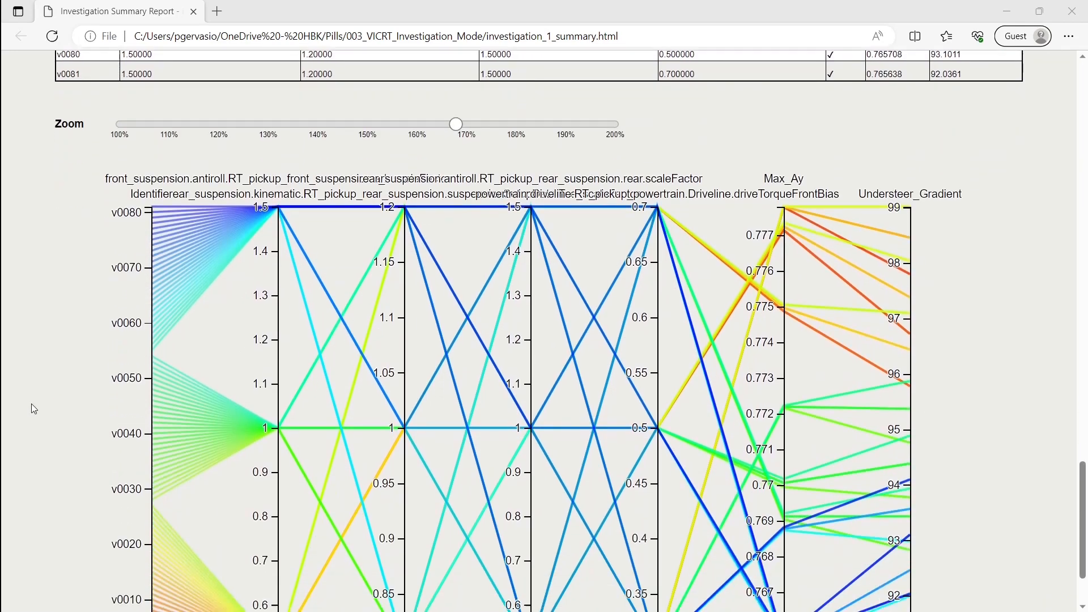
scroll("down", 3)
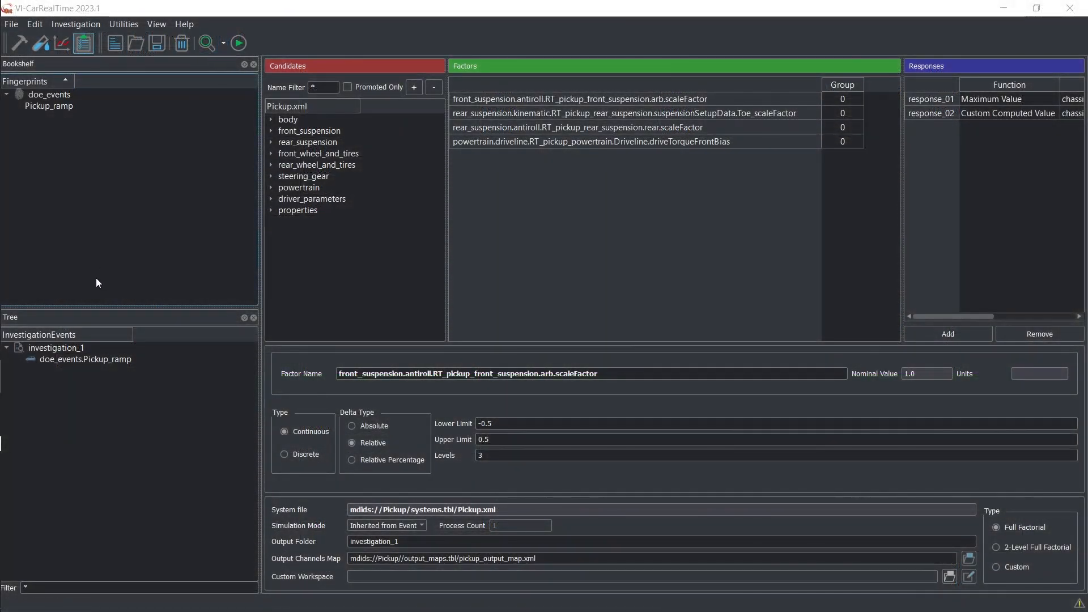
Apply variant v0025 from the investigation variant list to the pickup model
left_click(86, 360)
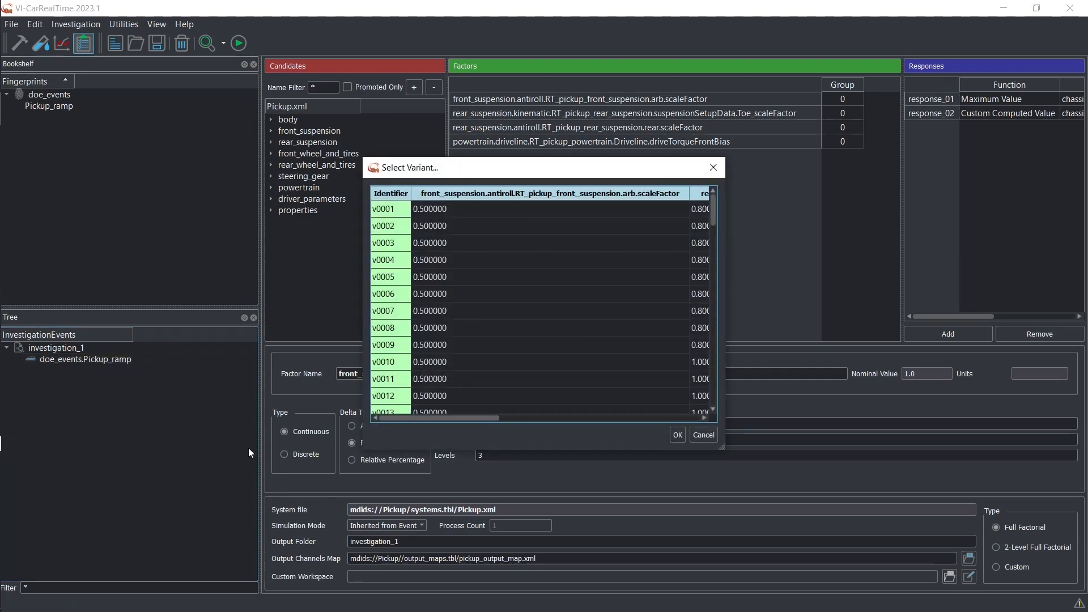
scroll("down", 3)
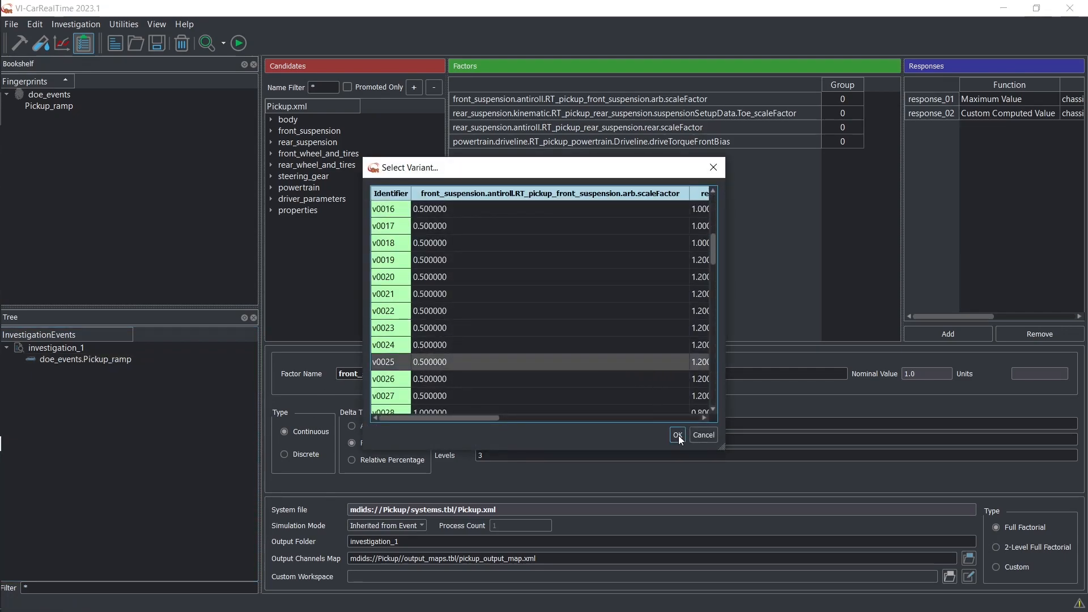
left_click(675, 435)
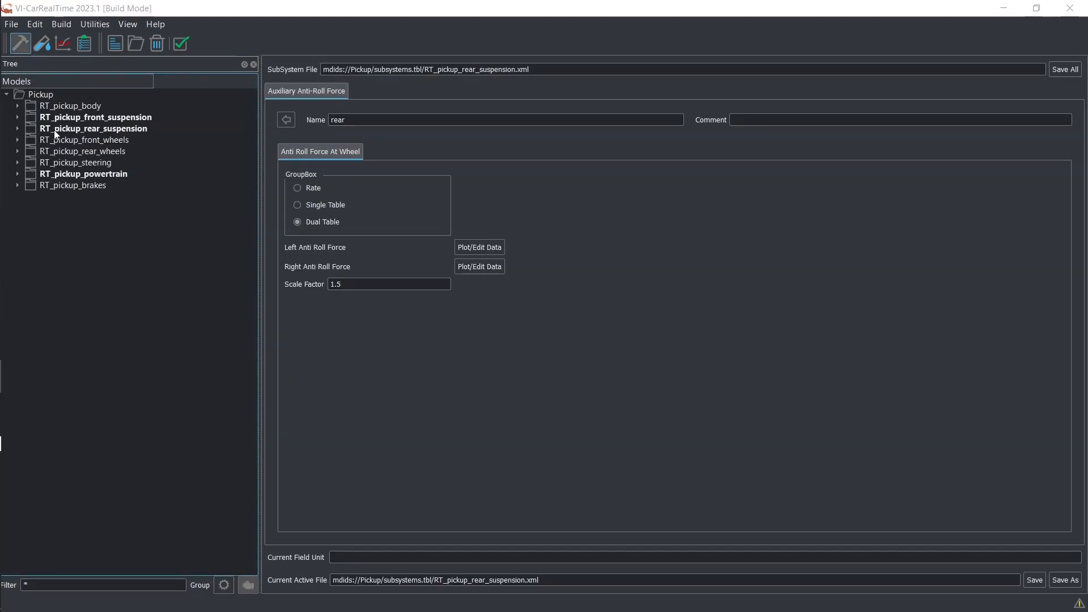
Show the rear suspension's Auxiliary Anti-Roll Force settings to check the 1.5 scale factor
left_click(17, 128)
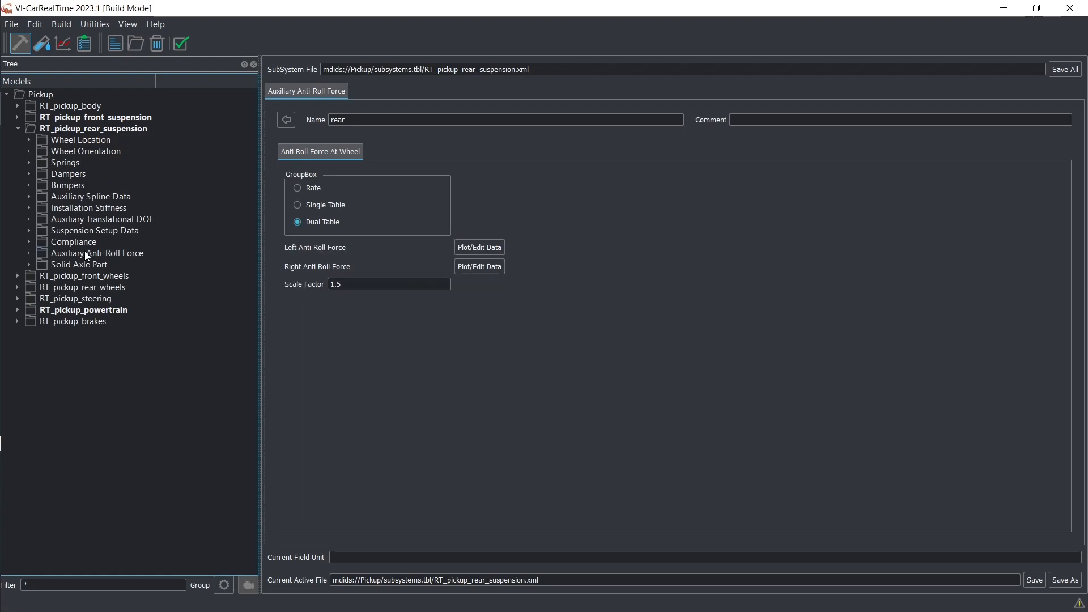
left_click(98, 253)
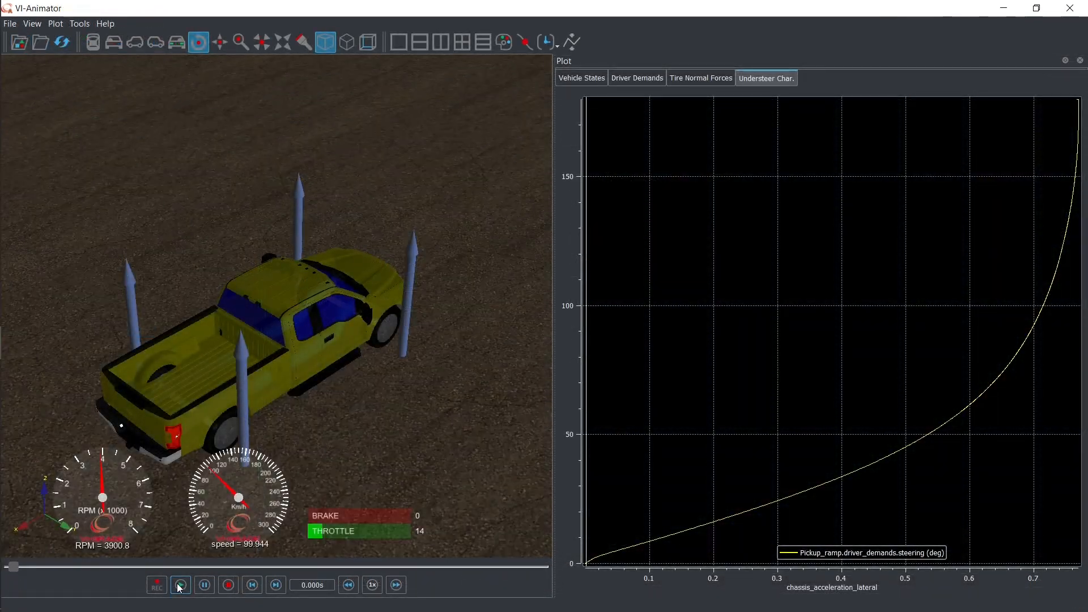
Play the pickup ramp-steer animation alongside the understeer characteristic plot
left_click(181, 585)
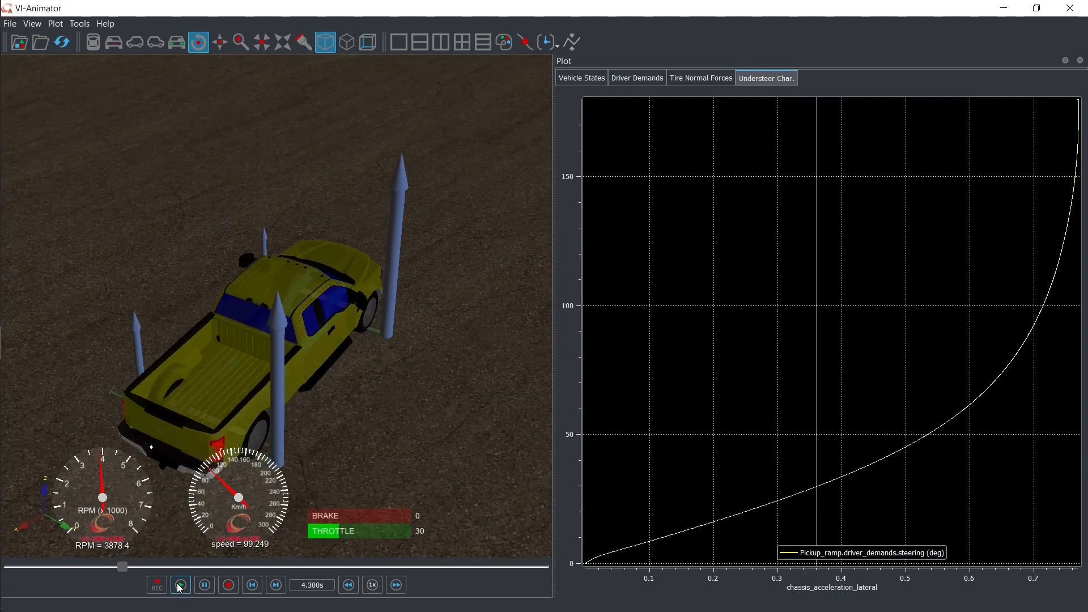
left_click(180, 585)
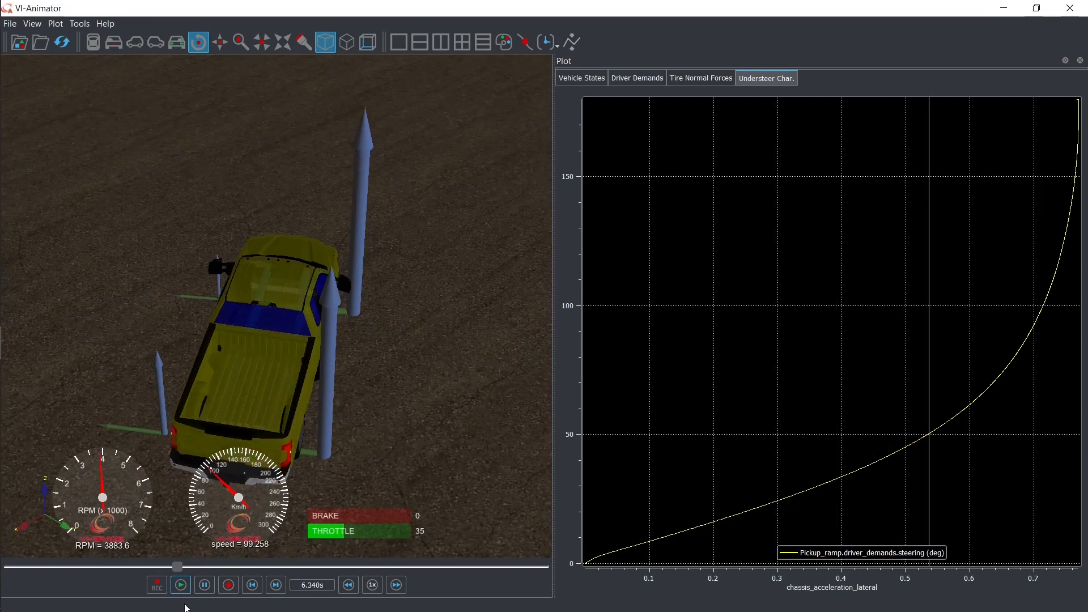